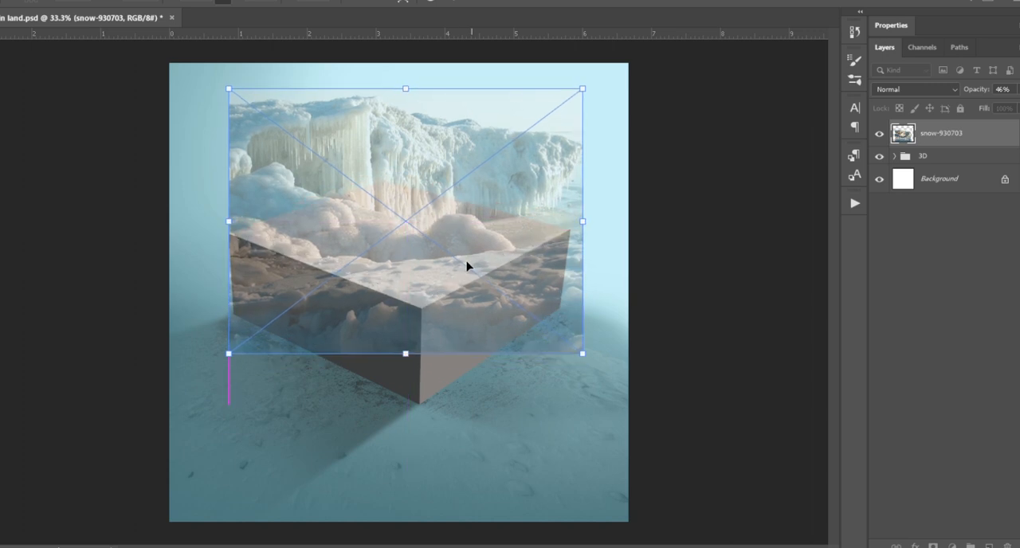
- Resize the placed snow photo over the cube's top and commit the placement
{"action": "left_click_drag", "start_coordinate": [467, 268], "coordinate": [456, 270]}
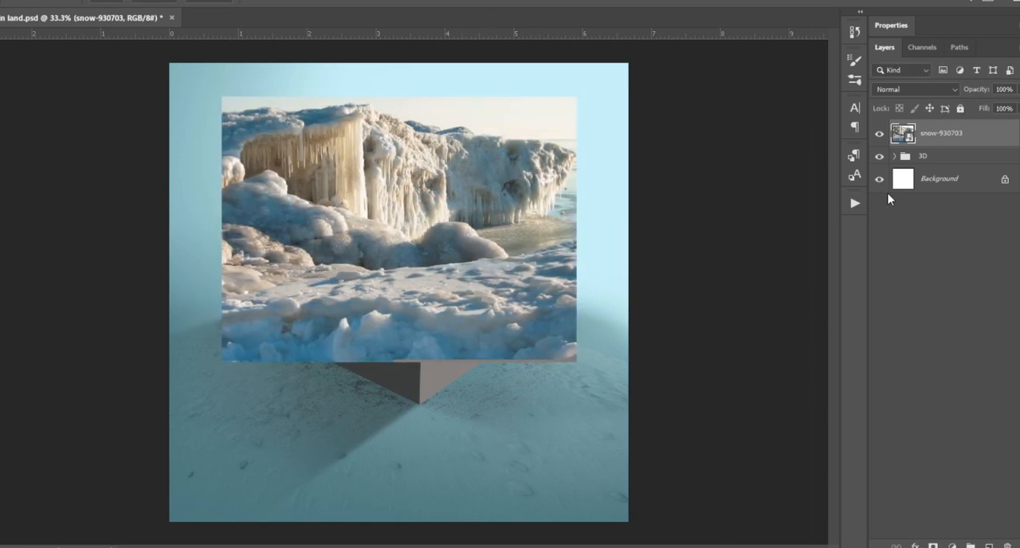
{"action": "left_click", "coordinate": [900, 156]}
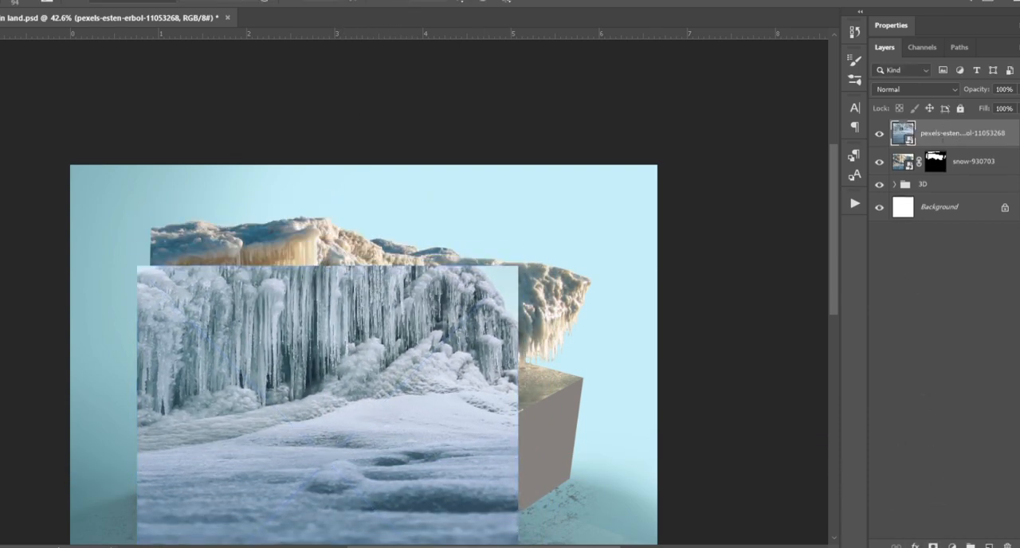
- Paint black on the snow layer's mask to hide the background along the ice cliff's left edge
{"action": "left_click", "coordinate": [896, 184]}
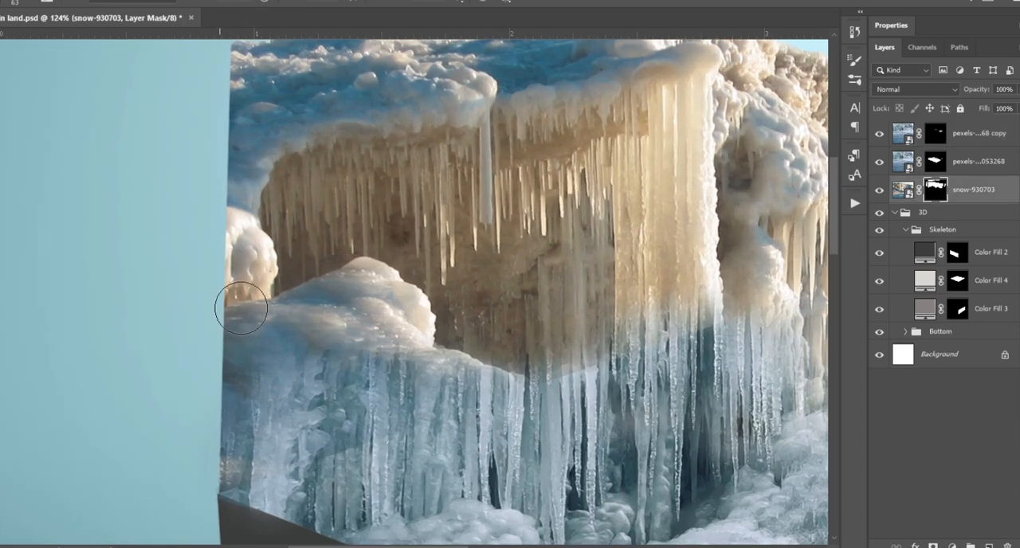
{"action": "left_click_drag", "start_coordinate": [239, 305], "coordinate": [263, 319]}
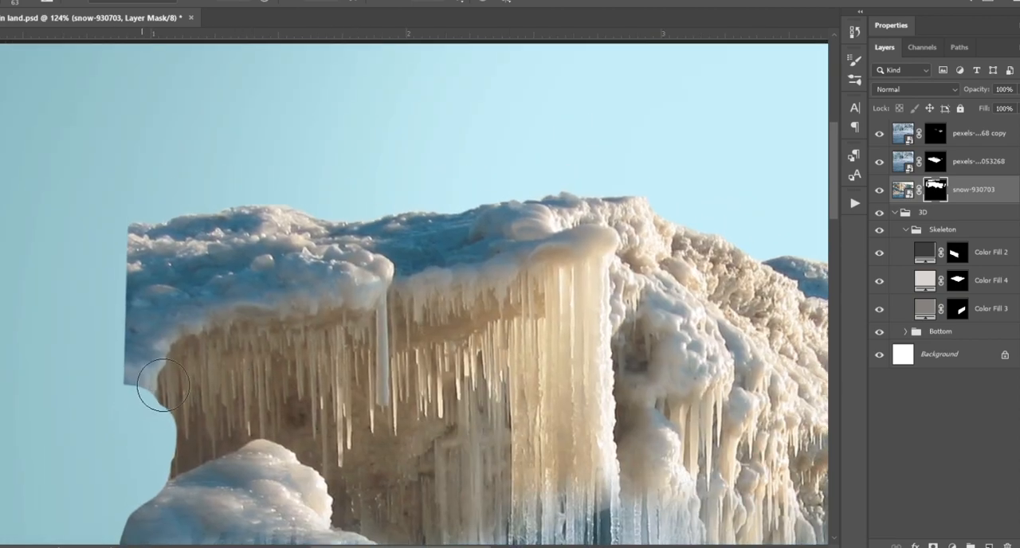
{"action": "left_click_drag", "start_coordinate": [163, 386], "coordinate": [134, 294]}
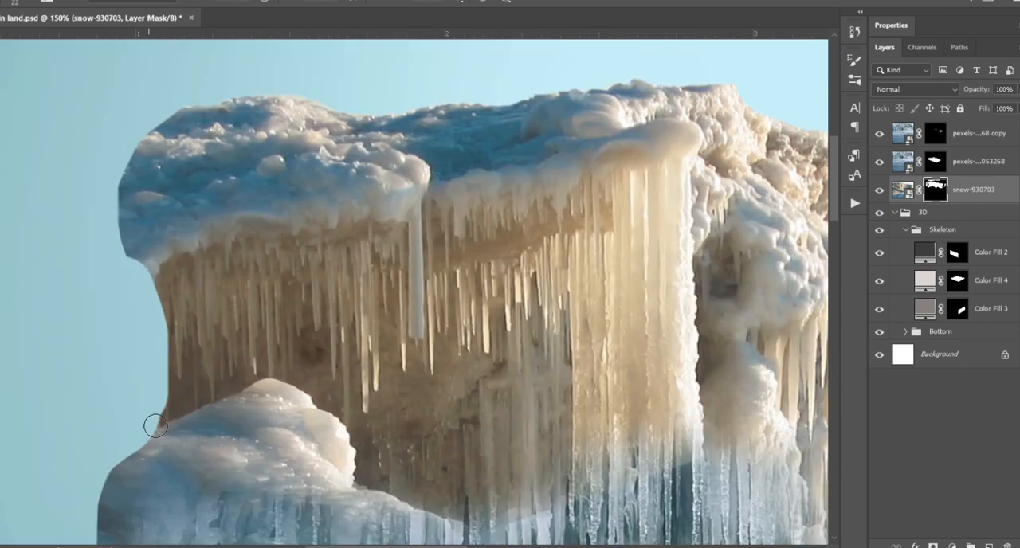
{"action": "left_click_drag", "start_coordinate": [156, 425], "coordinate": [165, 267]}
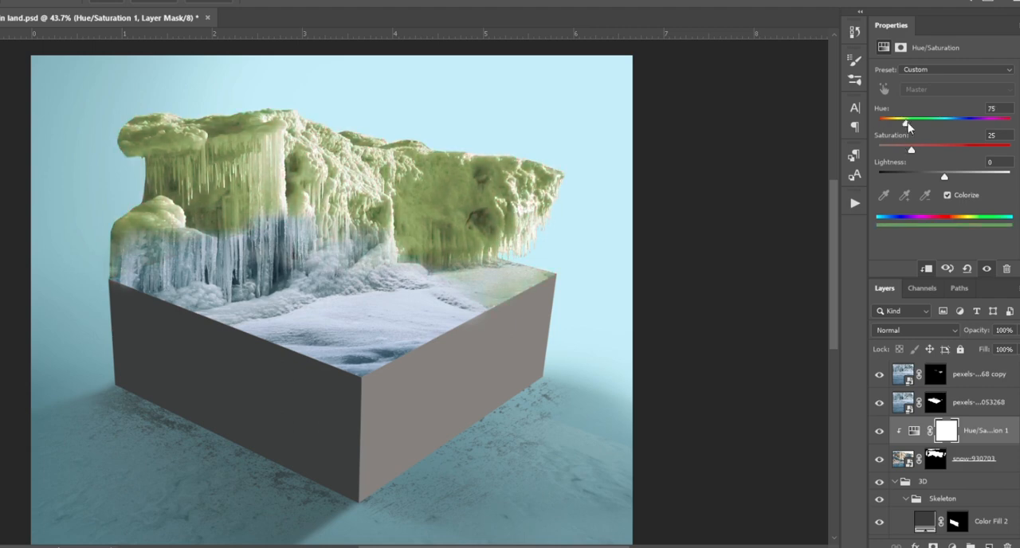
- Colorize the ice with the Hue slider toward blue (about 200) and raise Lightness
{"action": "left_click_drag", "start_coordinate": [905, 121], "coordinate": [947, 121]}
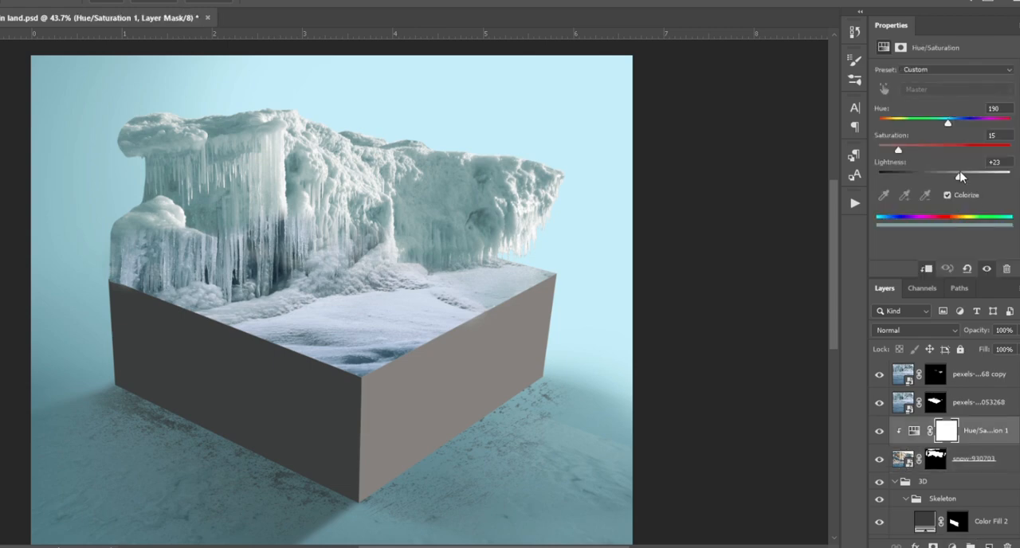
{"action": "left_click_drag", "start_coordinate": [959, 176], "coordinate": [962, 175]}
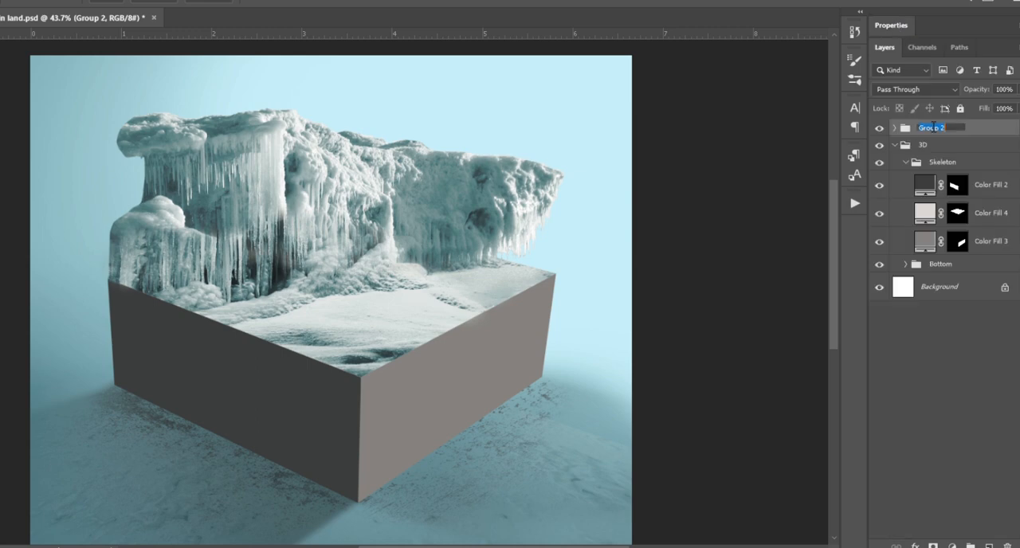
- Name the group 'Top Surface' and push the new Hue/Saturation tint to a deeper blue
{"action": "type", "text": "Top Surface"}
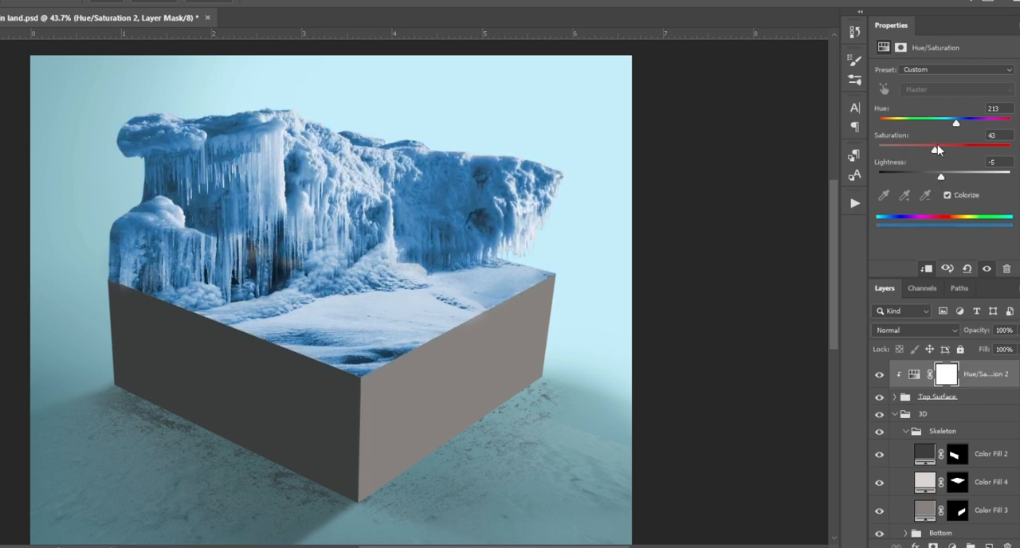
{"action": "left_click_drag", "start_coordinate": [935, 150], "coordinate": [908, 150]}
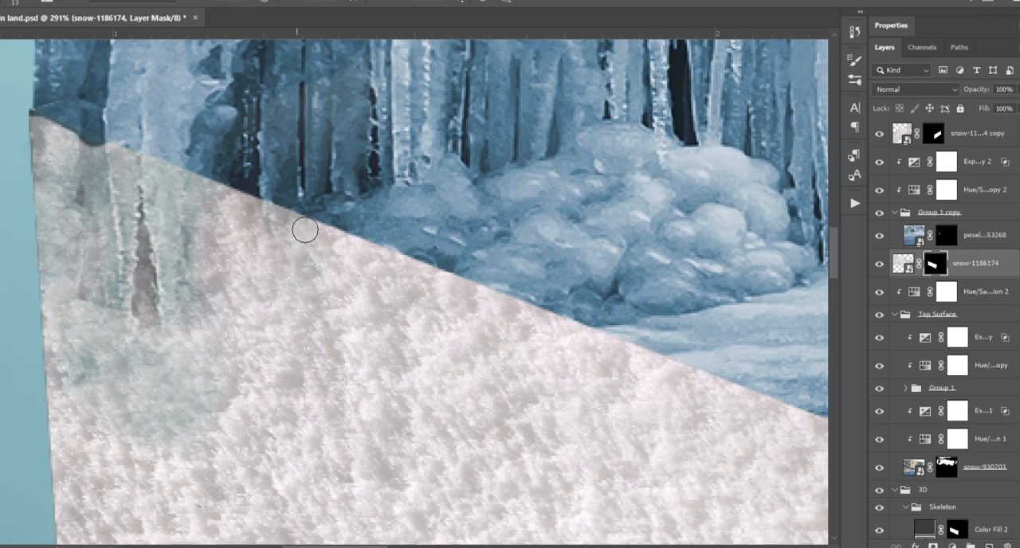
- Mask away the side snow texture above the cube's slanted top edge with the brush
{"action": "left_click_drag", "start_coordinate": [306, 230], "coordinate": [356, 257]}
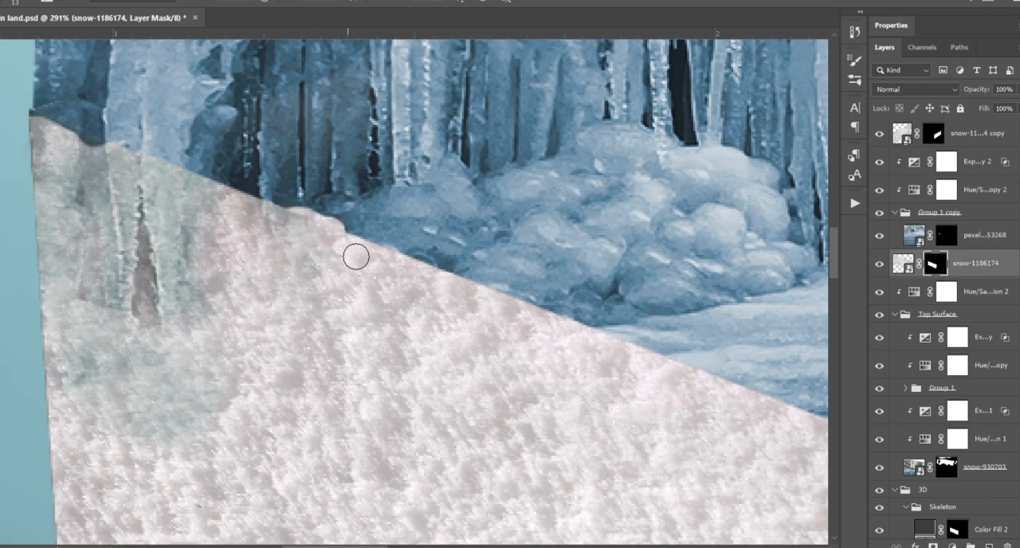
{"action": "left_click", "coordinate": [248, 239]}
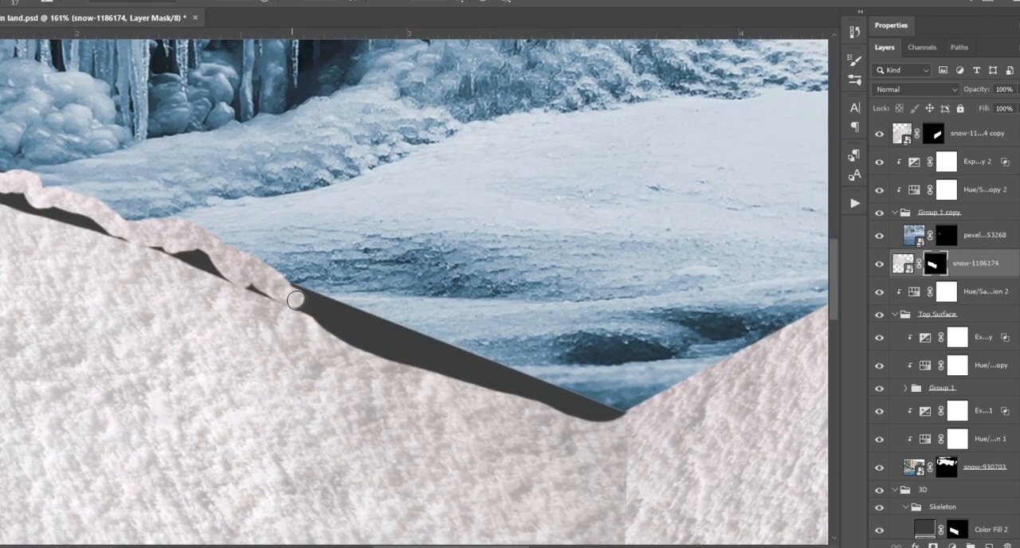
{"action": "left_click_drag", "start_coordinate": [296, 301], "coordinate": [513, 382]}
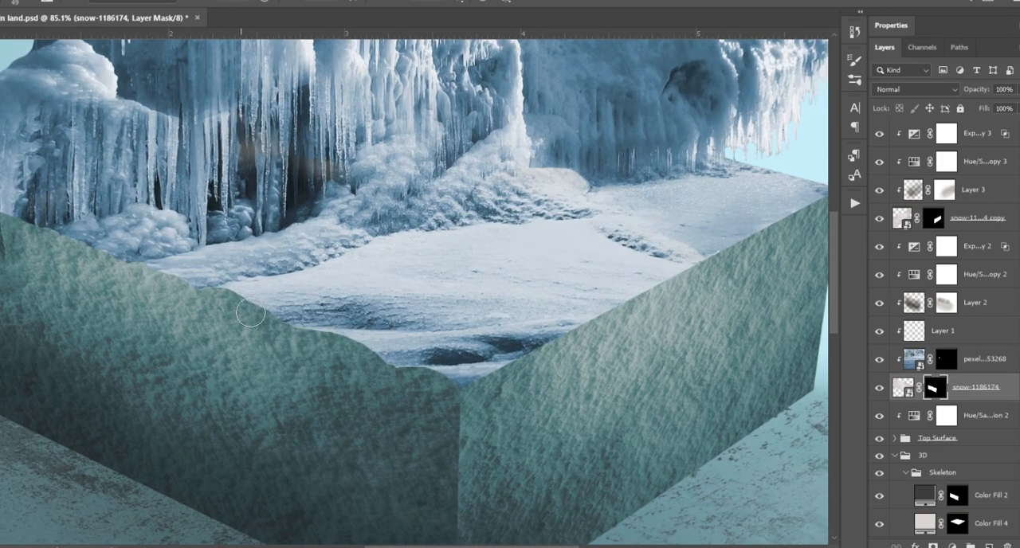
- Tint the side texture a cool blue with Colorize, then mask the ice-floe photo into the front hollow
{"action": "left_click_drag", "start_coordinate": [239, 311], "coordinate": [454, 374]}
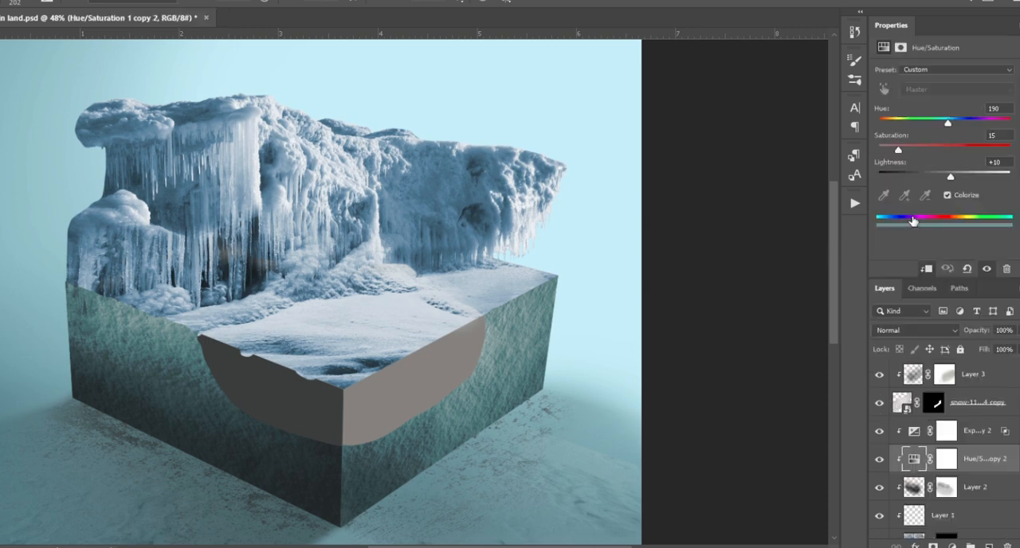
{"action": "left_click_drag", "start_coordinate": [947, 121], "coordinate": [952, 121]}
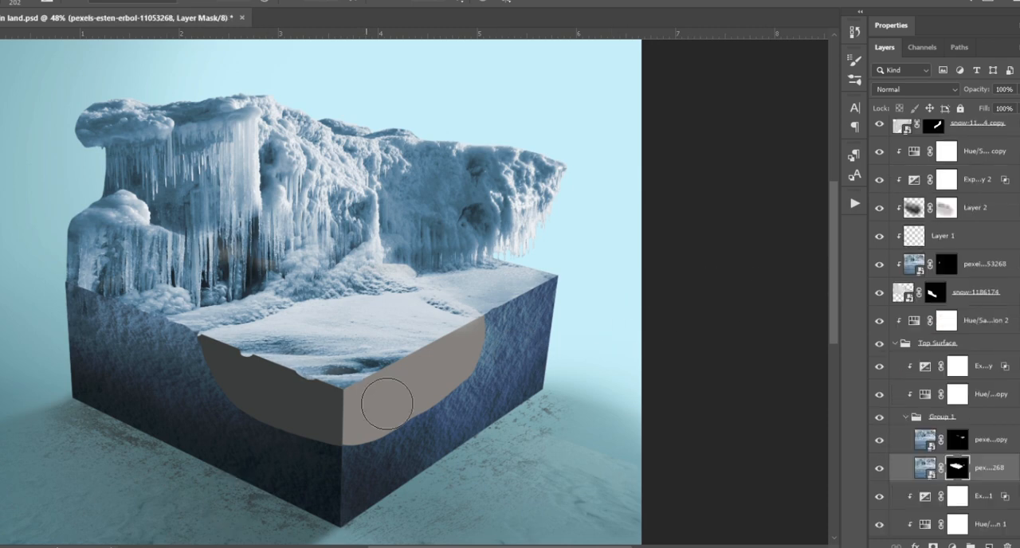
{"action": "left_click_drag", "start_coordinate": [385, 402], "coordinate": [411, 354]}
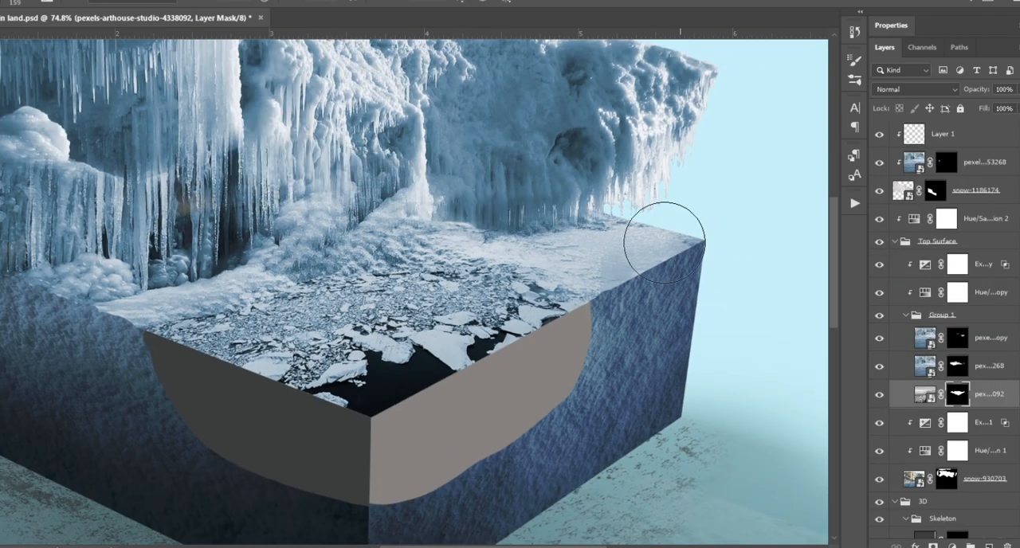
- Brush out the frozen water photo beyond the cube's front hollow edge
{"action": "left_click_drag", "start_coordinate": [666, 242], "coordinate": [653, 239]}
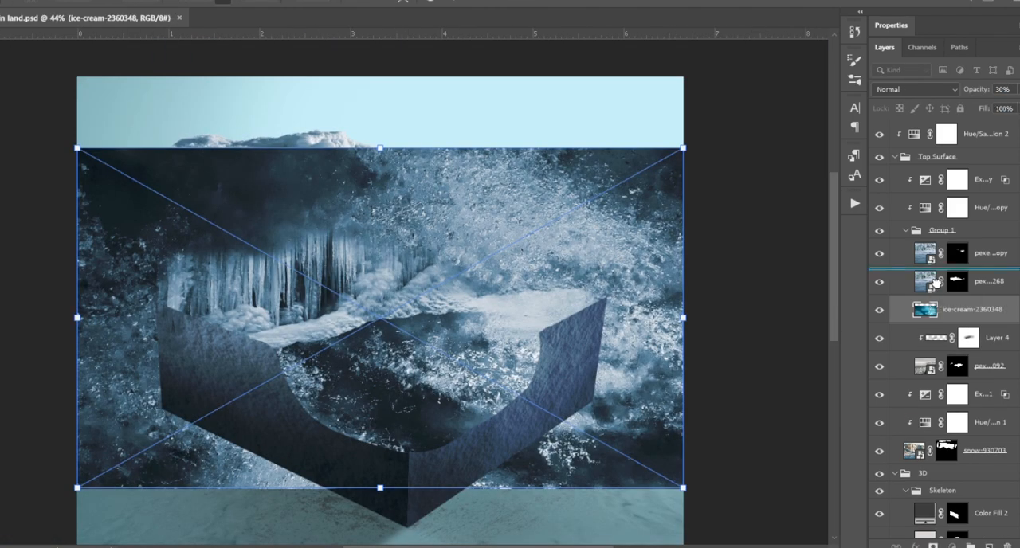
- Commit the ice texture placed over the cube's front and right faces
{"action": "left_click", "coordinate": [937, 156]}
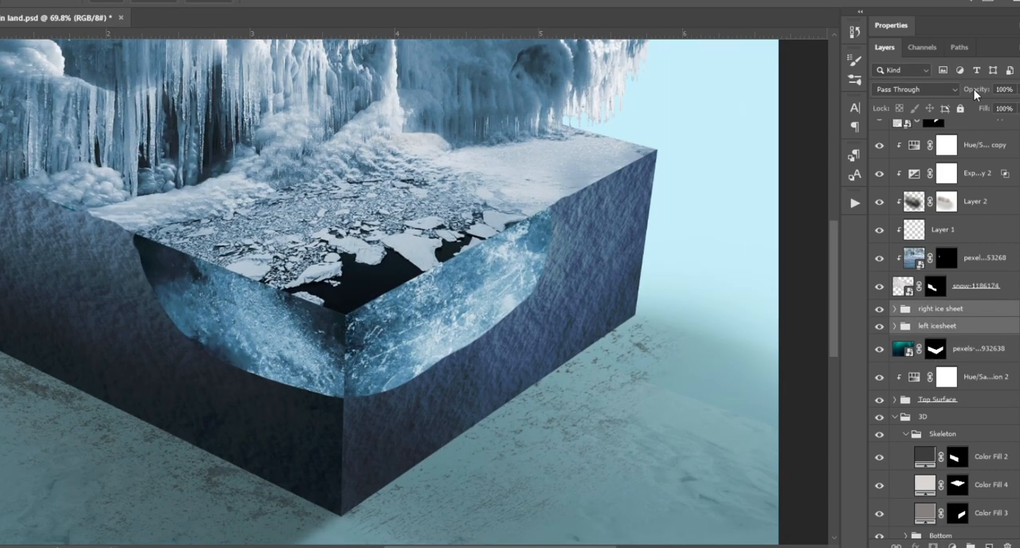
- Fade the right ice sheet's texture with a soft black brush on its group mask
{"action": "left_click_drag", "start_coordinate": [1004, 90], "coordinate": [985, 89]}
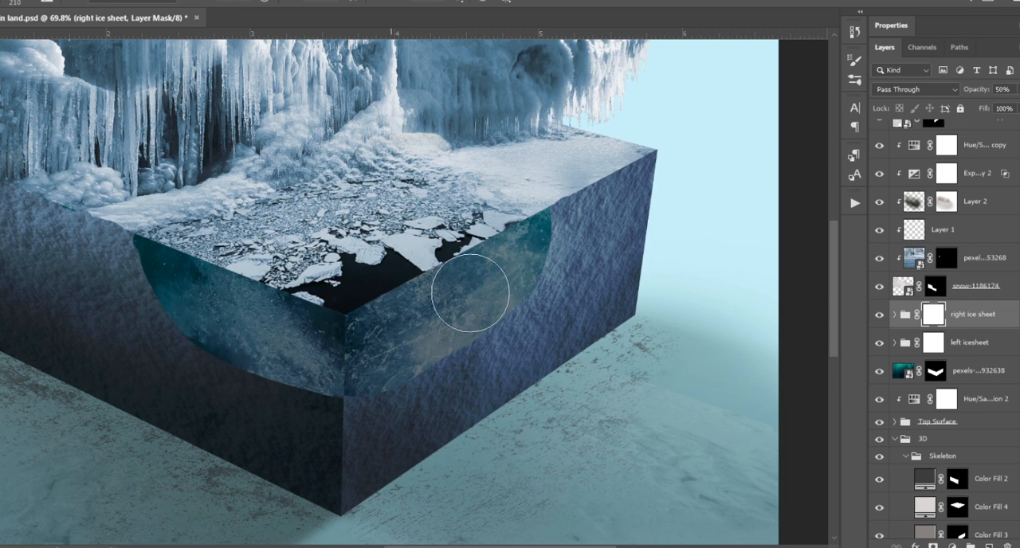
{"action": "left_click_drag", "start_coordinate": [466, 295], "coordinate": [427, 390]}
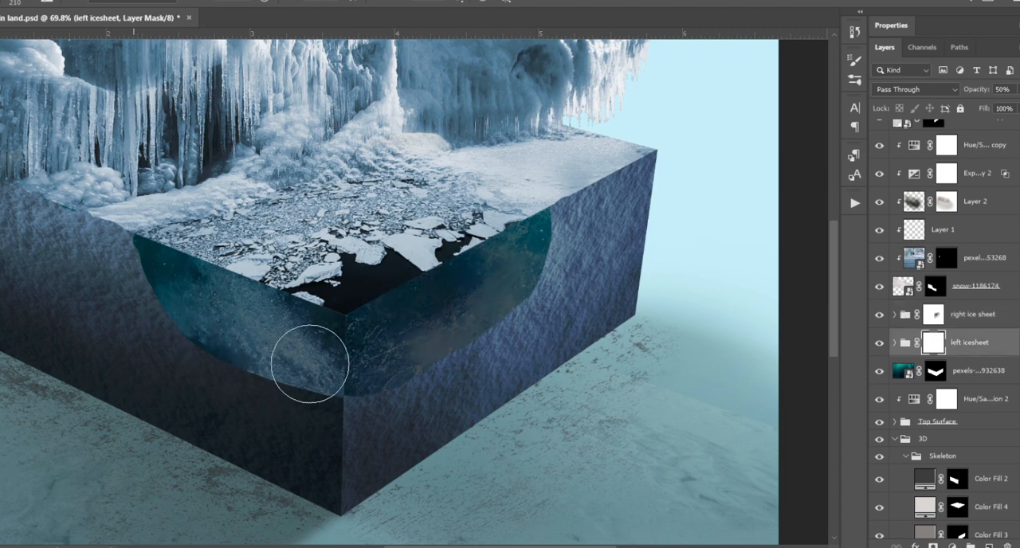
- Soften the frozen water's curved edge on the left ice sheet mask so it blends into the rock
{"action": "left_click_drag", "start_coordinate": [309, 365], "coordinate": [364, 443]}
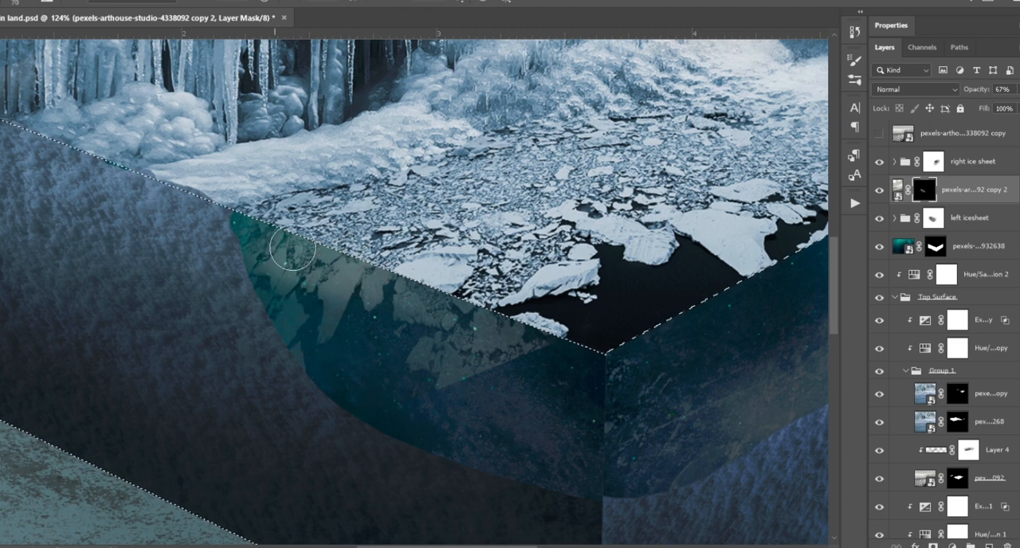
- Mask the water texture inside the front face, fade it along the curve, then deselect
{"action": "left_click_drag", "start_coordinate": [290, 249], "coordinate": [325, 370]}
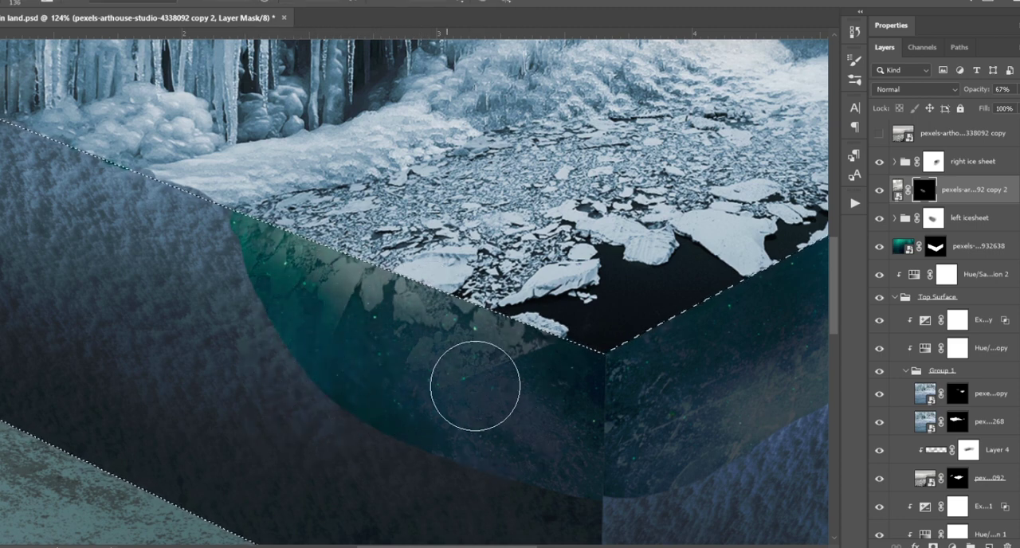
{"action": "left_click_drag", "start_coordinate": [475, 385], "coordinate": [316, 416]}
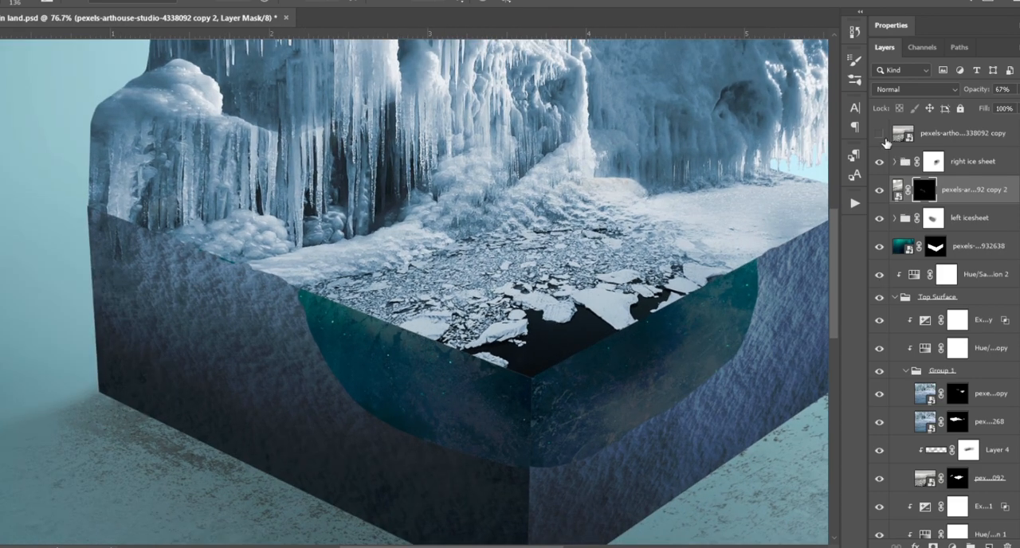
{"action": "left_click", "coordinate": [878, 134]}
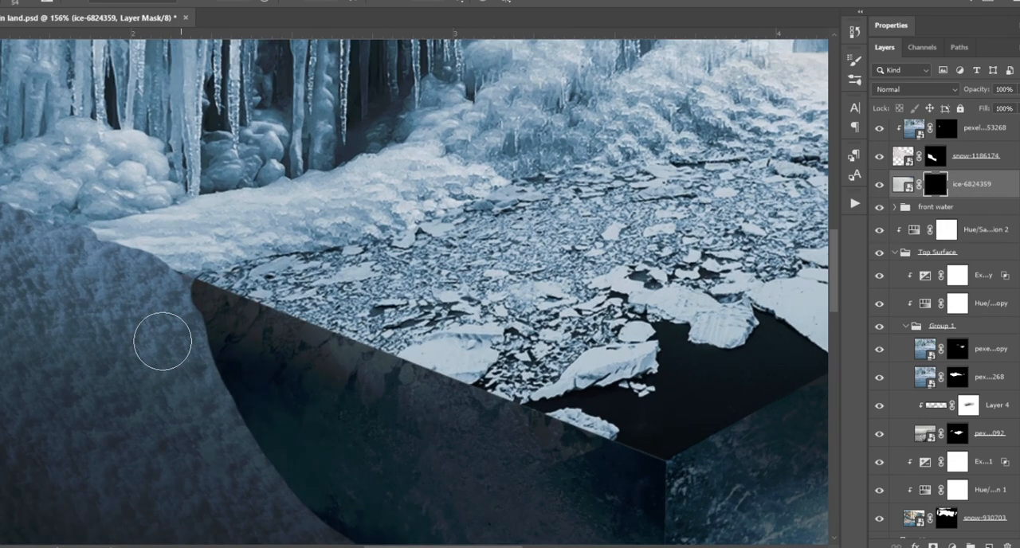
- Brush the ice-6824359 mask so the icy ground blends into the rock on the left edge
{"action": "left_click_drag", "start_coordinate": [163, 341], "coordinate": [205, 430]}
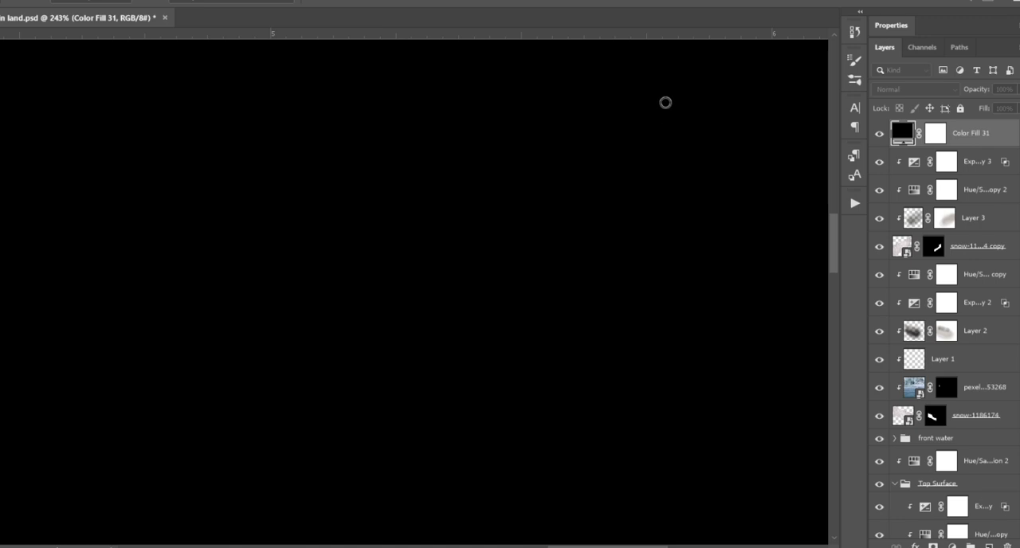
- Hide the white fill behind its mask and paint thin highlights along the top edges and below the icicles
{"action": "left_click", "coordinate": [916, 90]}
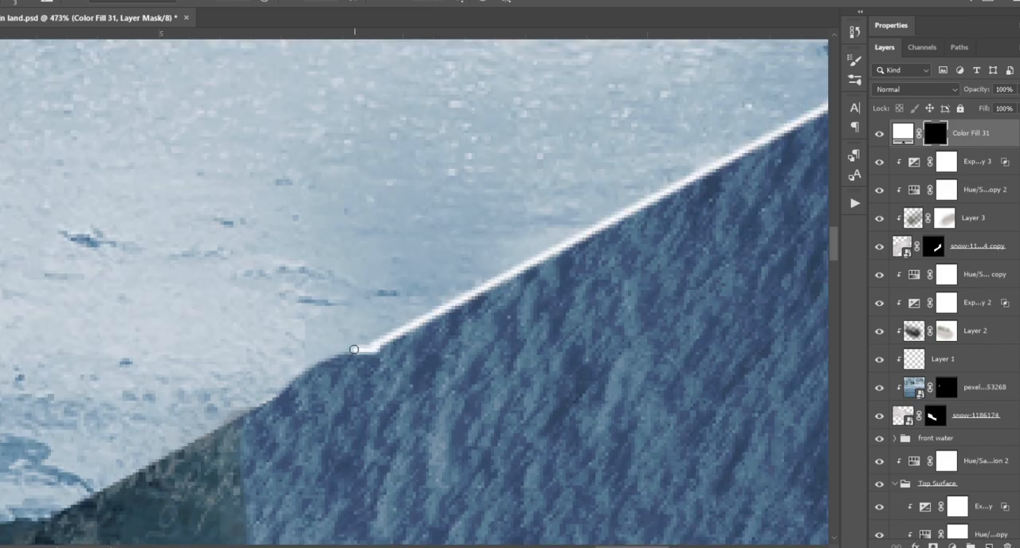
{"action": "left_click_drag", "start_coordinate": [353, 349], "coordinate": [274, 397]}
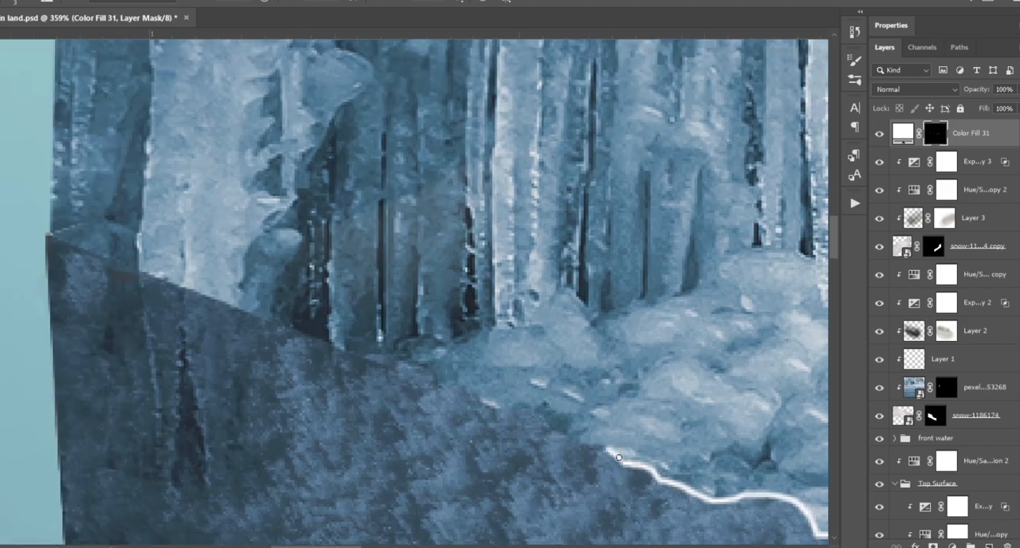
{"action": "left_click_drag", "start_coordinate": [618, 457], "coordinate": [430, 378]}
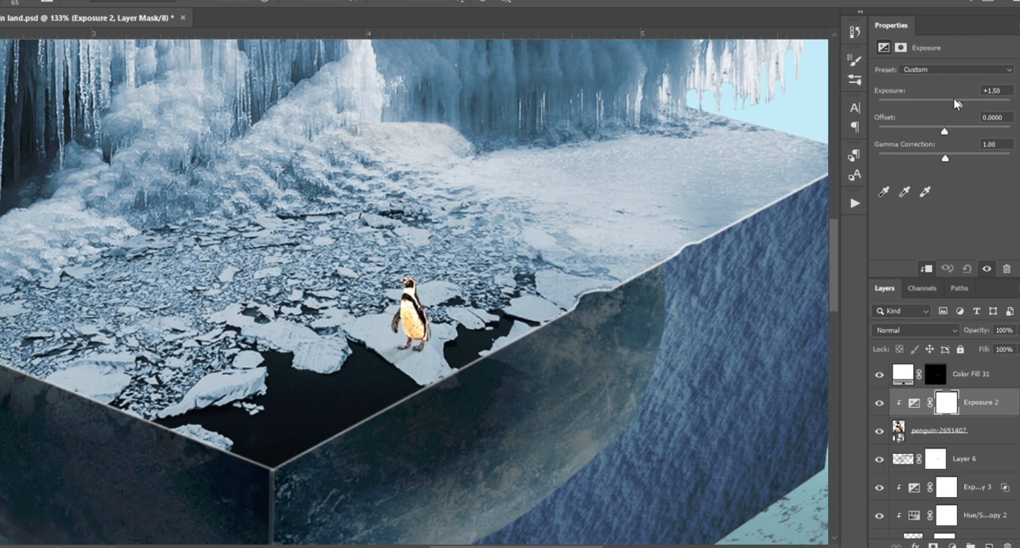
- Brighten the penguin with Exposure and tweak the saturation of its reds
{"action": "left_click_drag", "start_coordinate": [943, 105], "coordinate": [954, 105]}
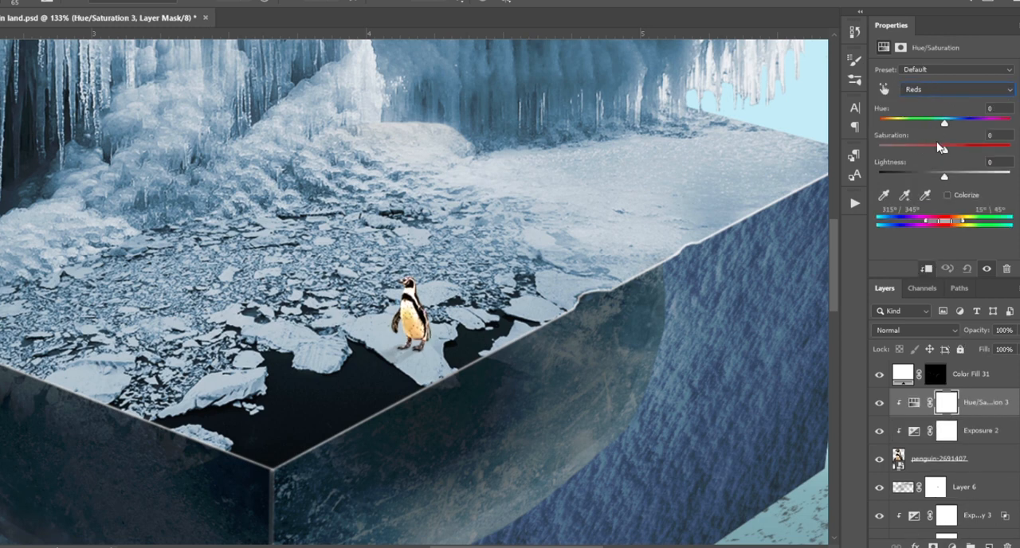
{"action": "left_click", "coordinate": [956, 89]}
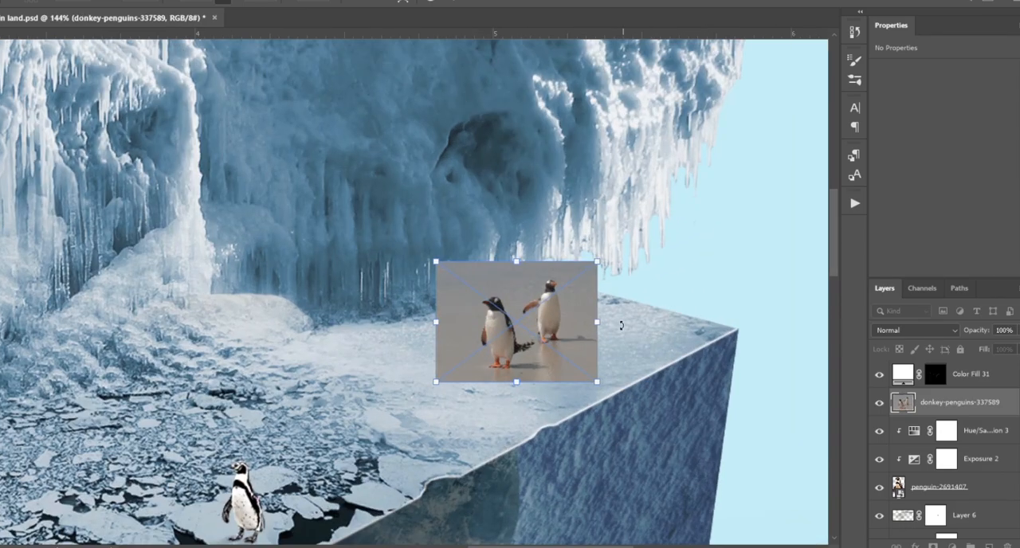
- Confirm the Free Transform placing the two penguins on the right-corner ledge
{"action": "key", "text": "Return"}
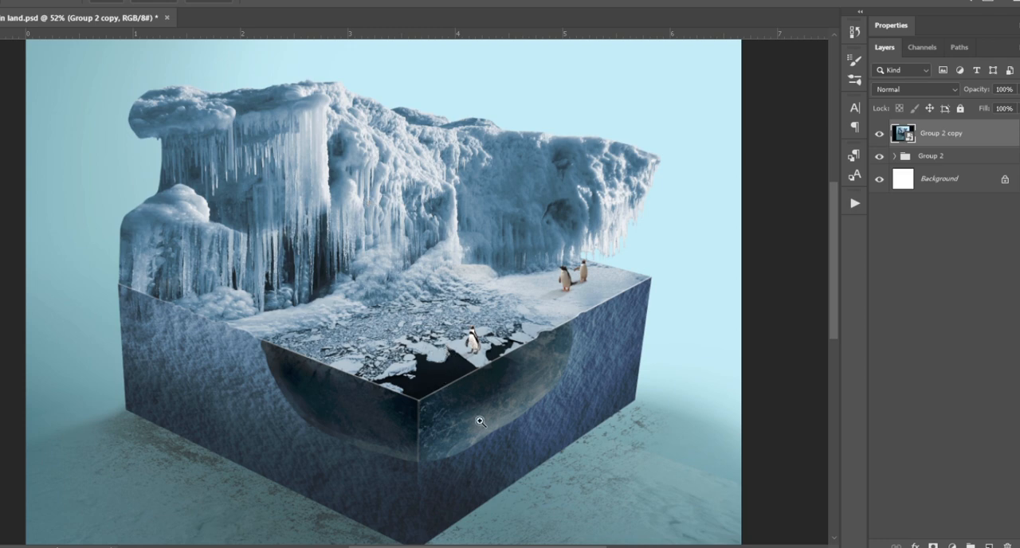
{"action": "mouse_move", "coordinate": [746, 181]}
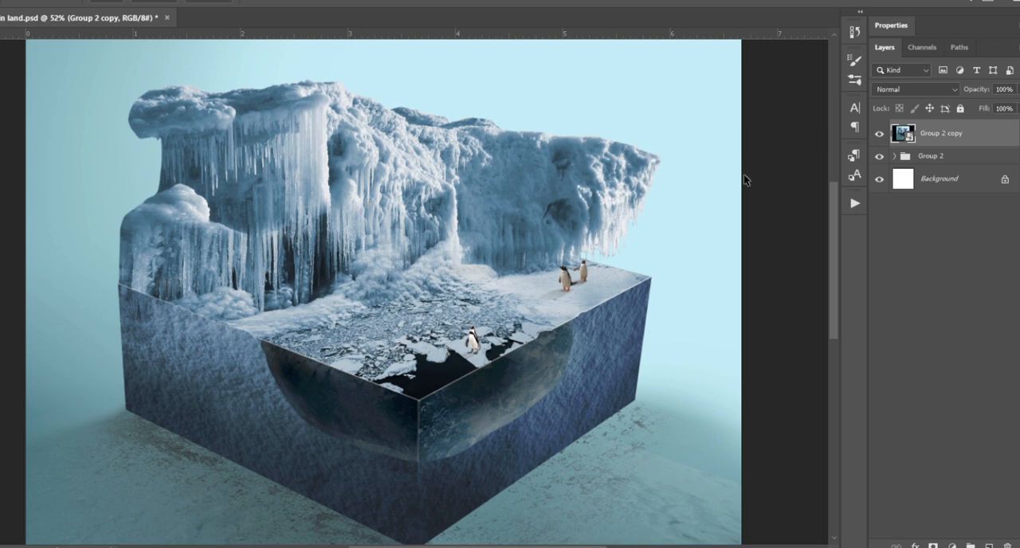
{"action": "mouse_move", "coordinate": [816, 237]}
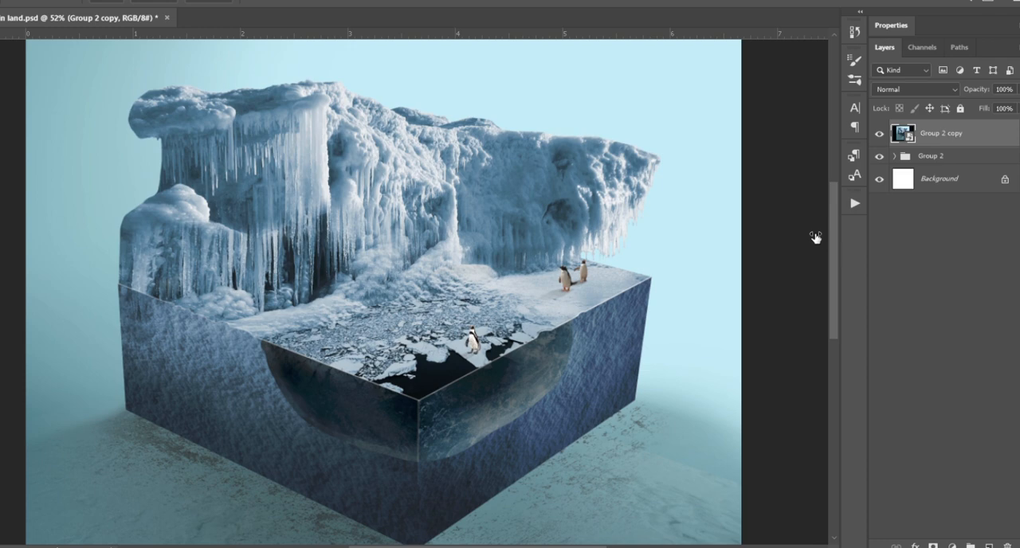
{"action": "mouse_move", "coordinate": [823, 264]}
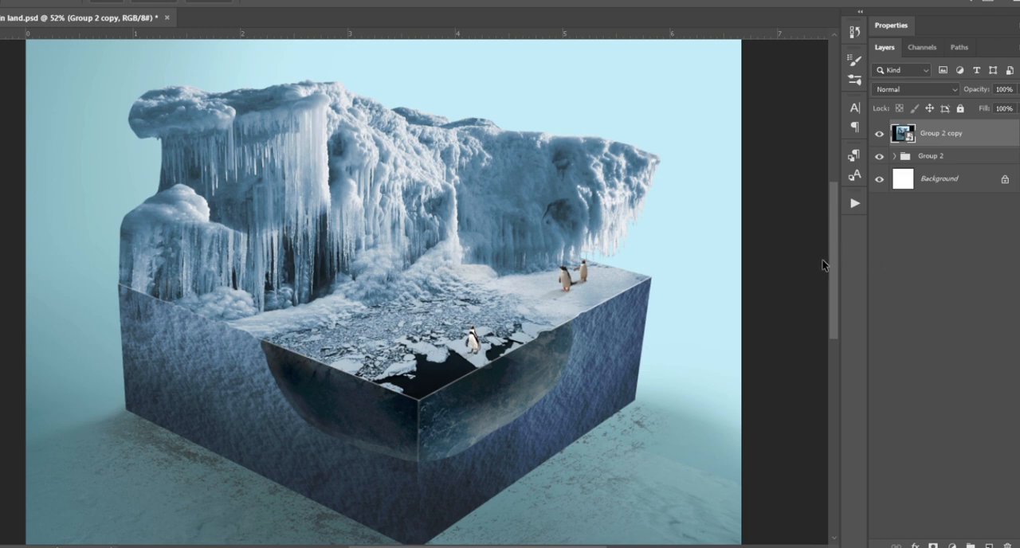
{"action": "mouse_move", "coordinate": [819, 256]}
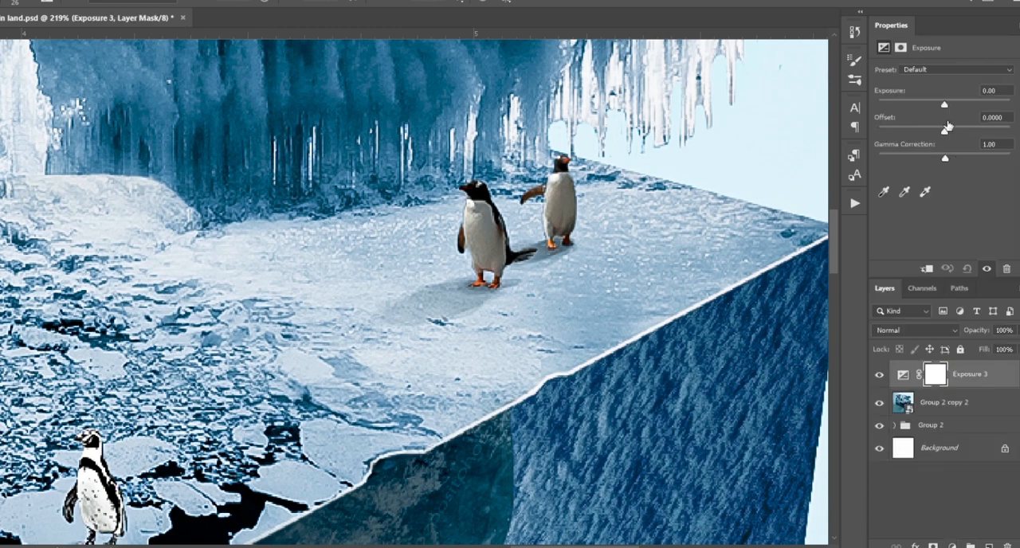
- Lower the Exposure slider slightly on the new adjustment layer above the merged scene
{"action": "left_click_drag", "start_coordinate": [943, 105], "coordinate": [939, 105]}
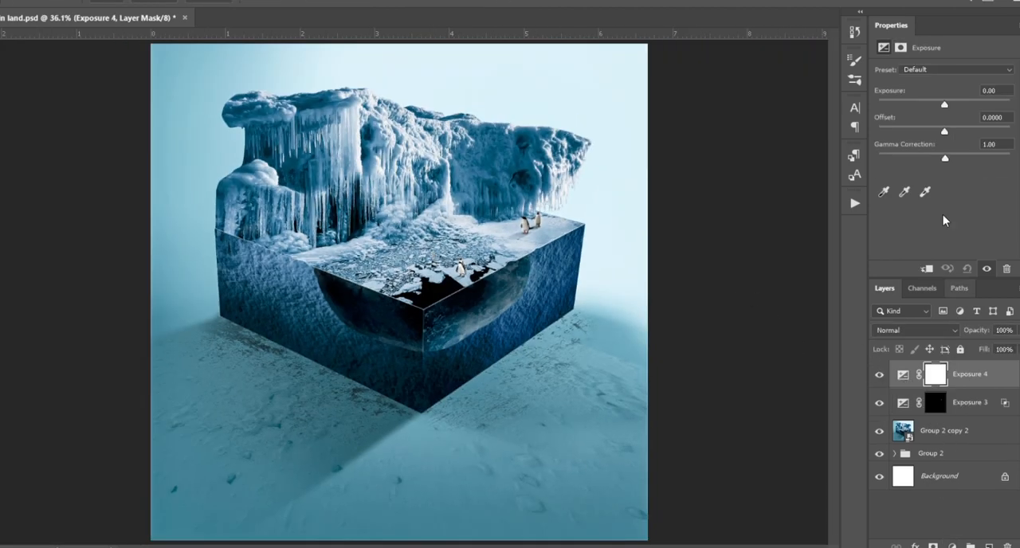
- Push the second Exposure to +20 for a cyan-white wash and target its mask for painting
{"action": "left_click_drag", "start_coordinate": [943, 105], "coordinate": [956, 105]}
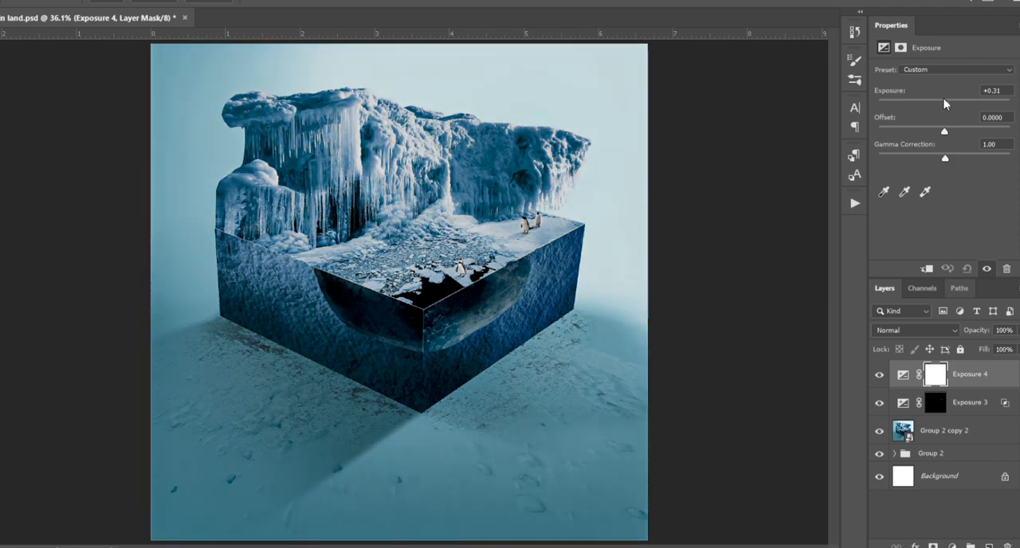
{"action": "left_click_drag", "start_coordinate": [943, 104], "coordinate": [1010, 104]}
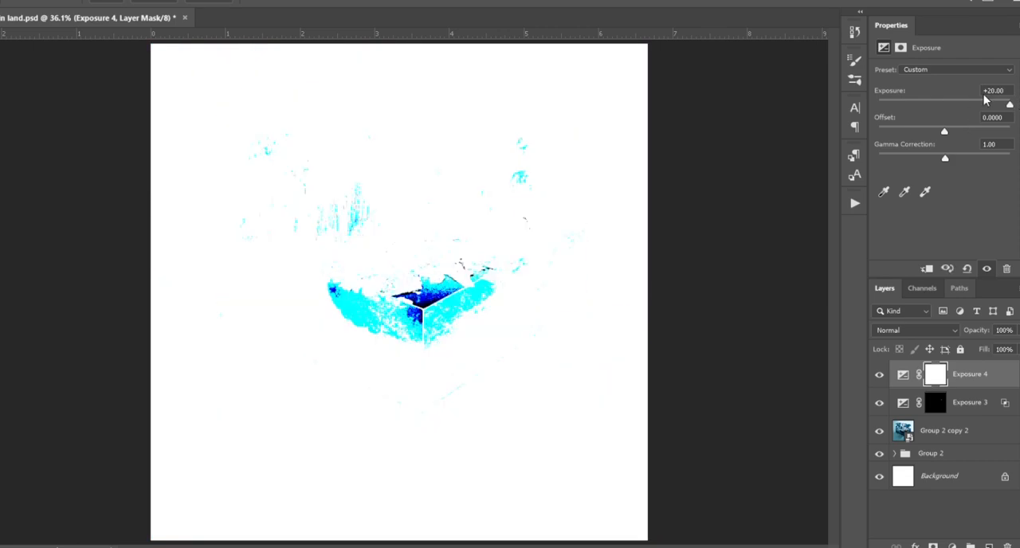
{"action": "left_click", "coordinate": [930, 402]}
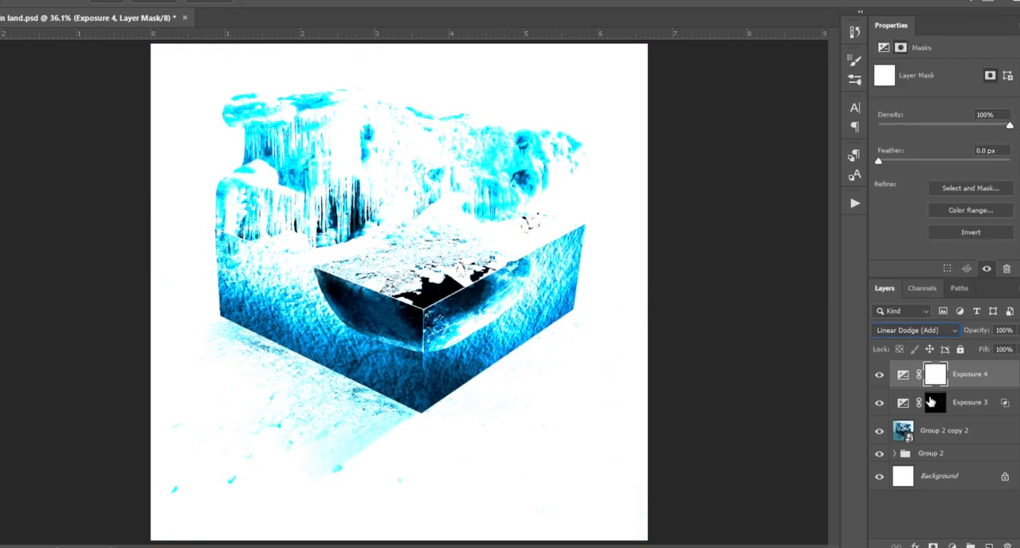